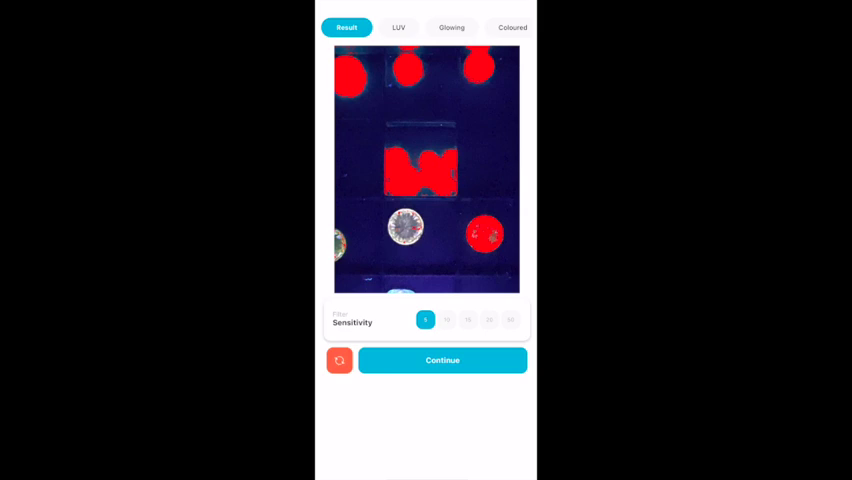
Compare the result across red filter sensitivities 10, 20, 50 and 5, ending on 50.
left_click(447, 319)
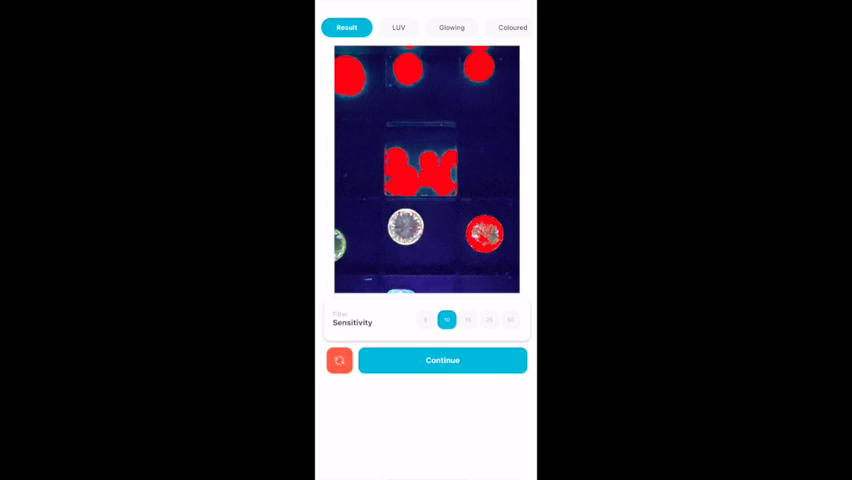
left_click(489, 319)
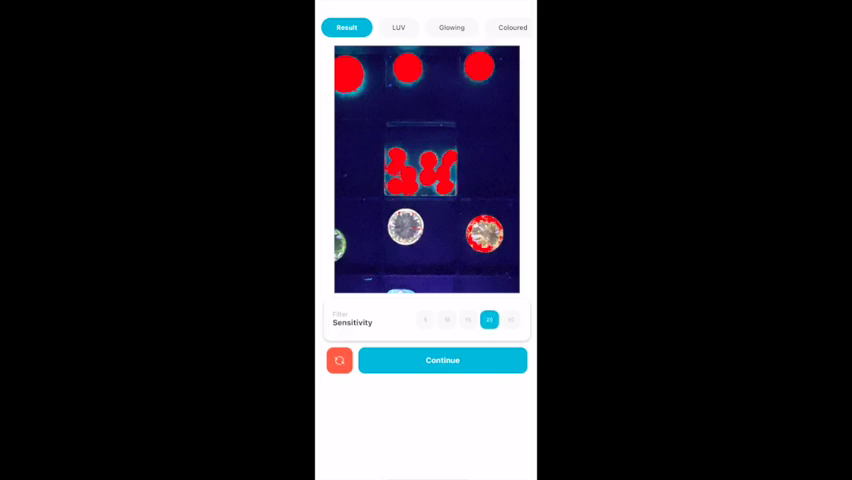
left_click(511, 319)
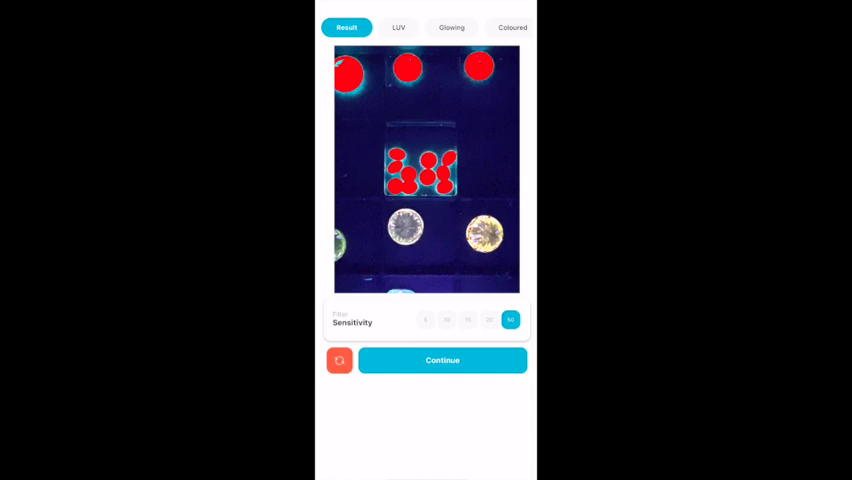
left_click(425, 319)
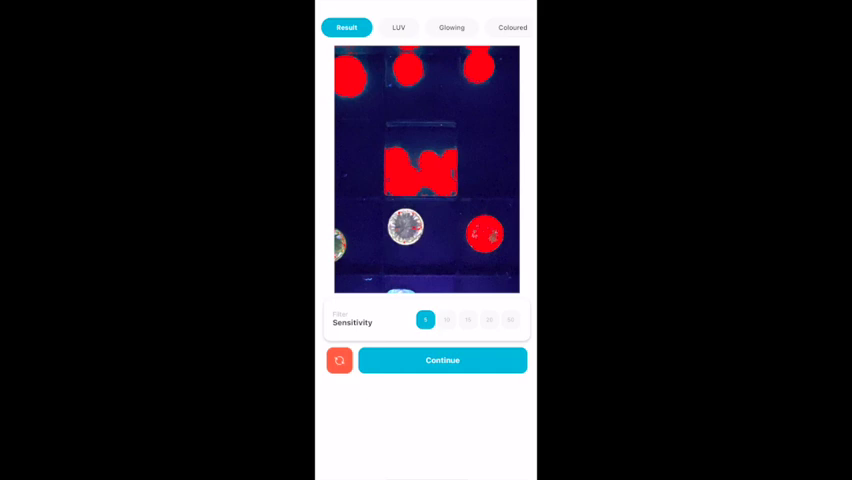
left_click(510, 320)
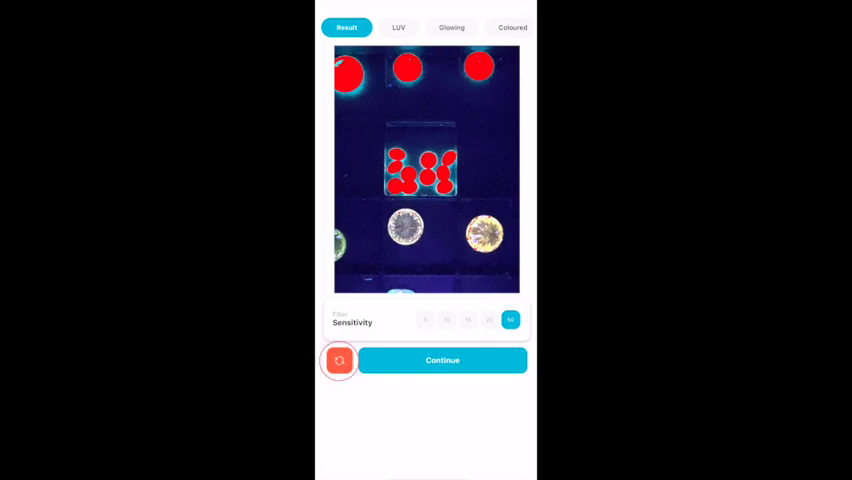
Show the Advanced Settings list of Red Filter Buttons 1–5 down to Button 5.
left_click(339, 360)
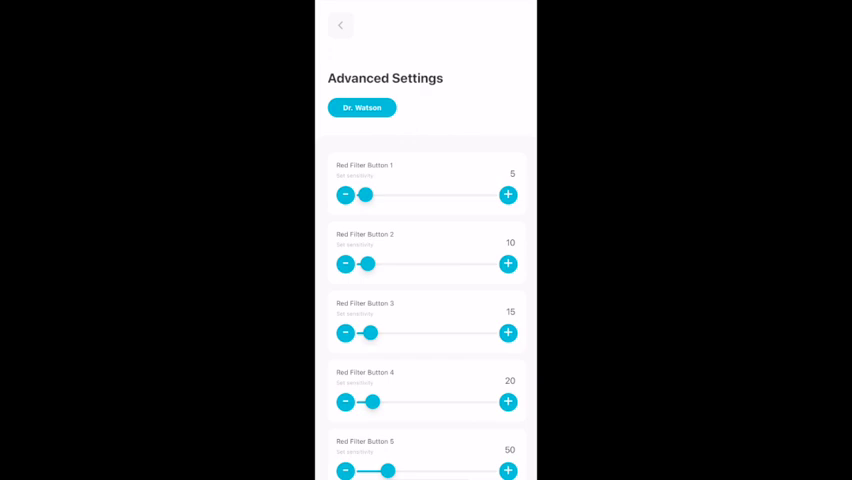
scroll("up", 3)
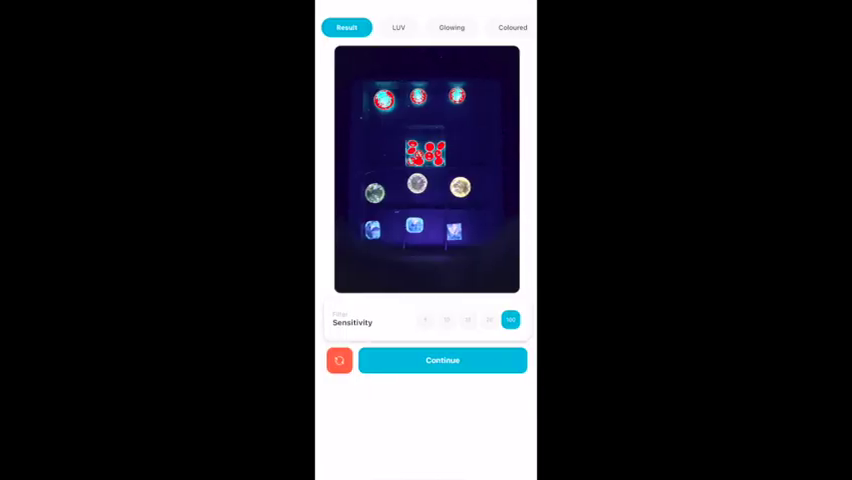
Leave the test result and reach the Settings page via the main menu.
left_click(510, 319)
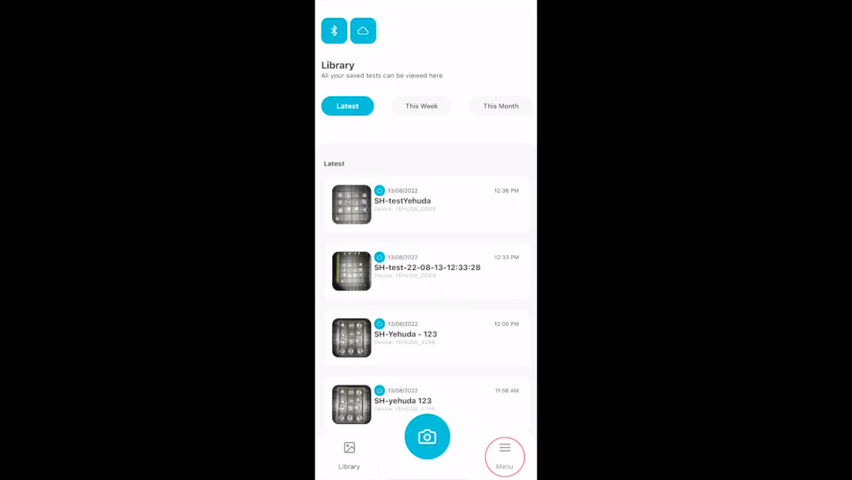
left_click(504, 455)
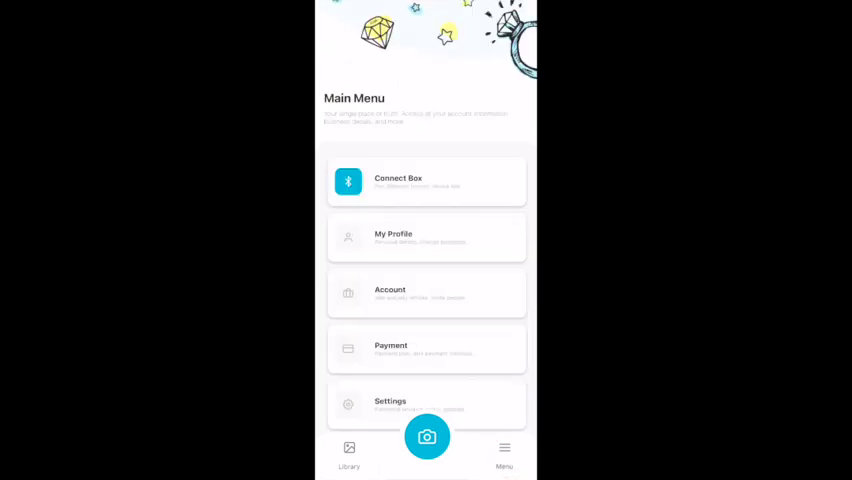
left_click(425, 405)
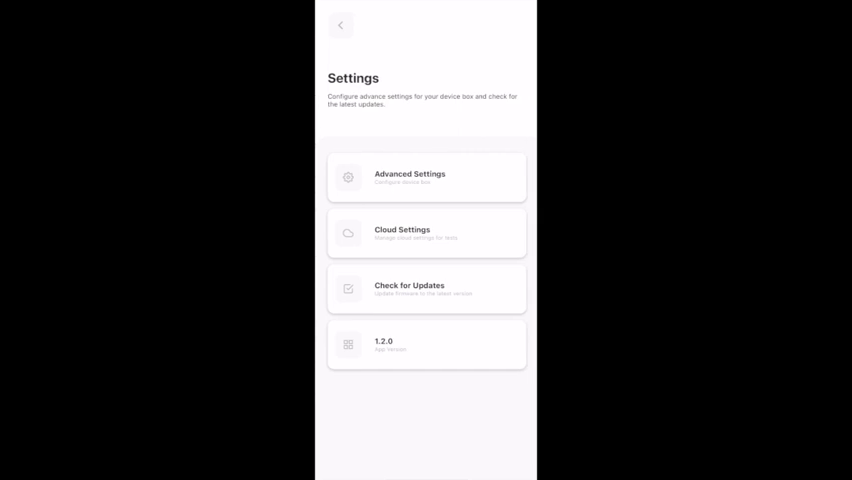
In Advanced Settings, lower Red Filter Button 5 from 100 to about 48.
left_click(426, 177)
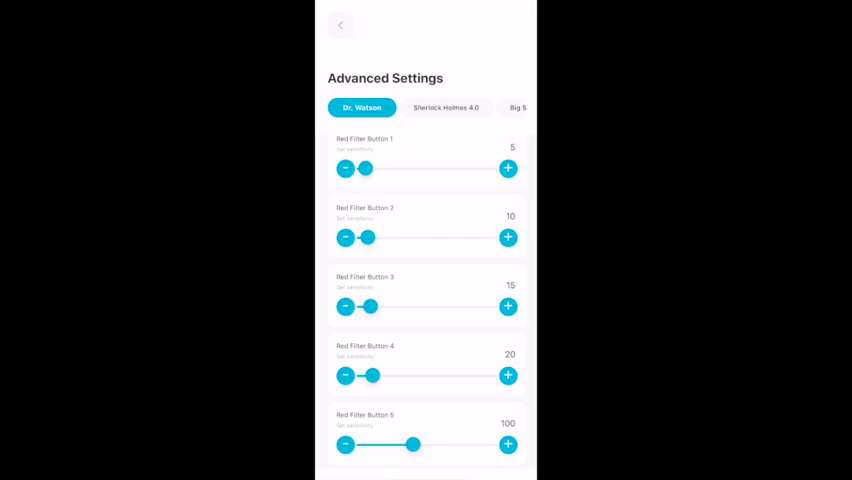
left_click_drag(414, 444, 387, 444)
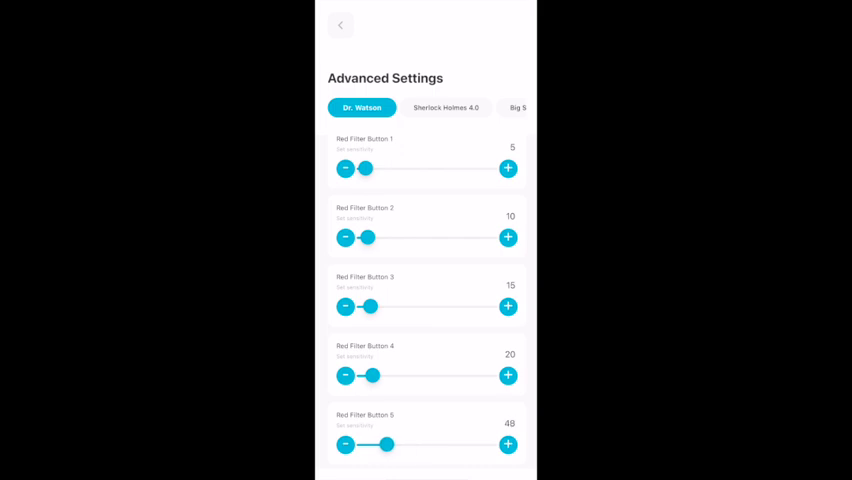